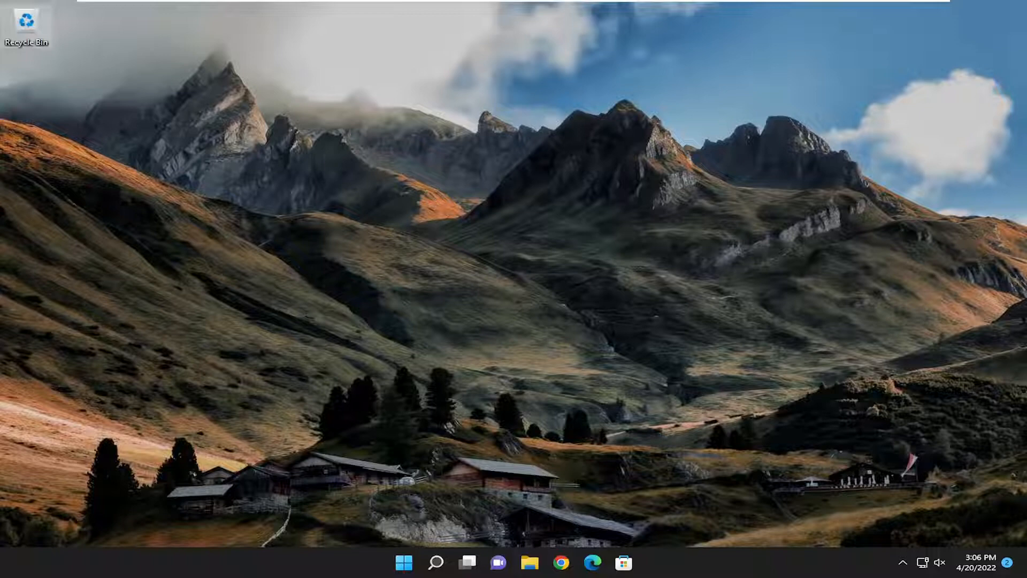
# Step: Search Windows for "apps and fea" to find the Apps & features settings page
pyautogui.click(435, 561)
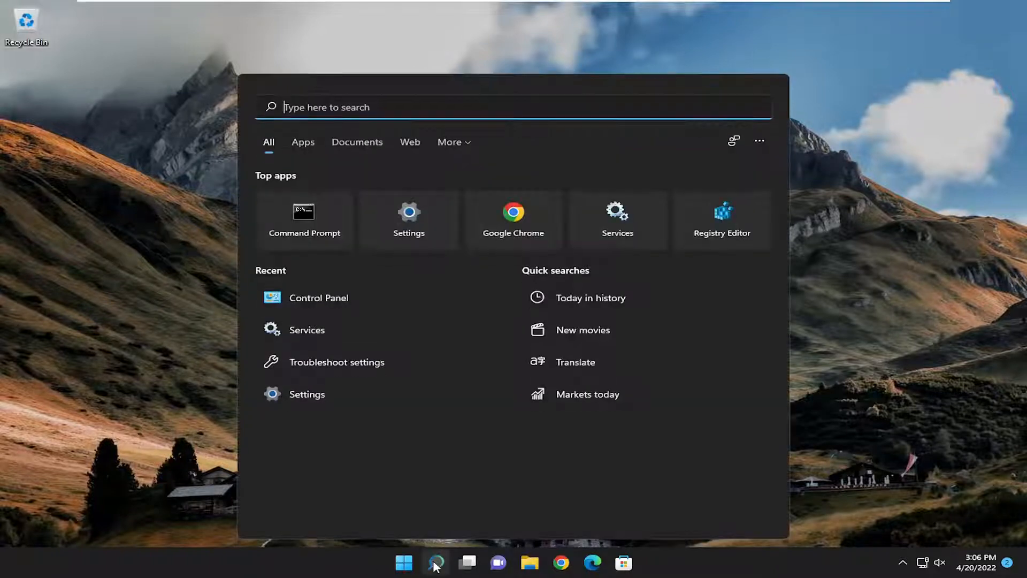
pyautogui.write('apps and fea')
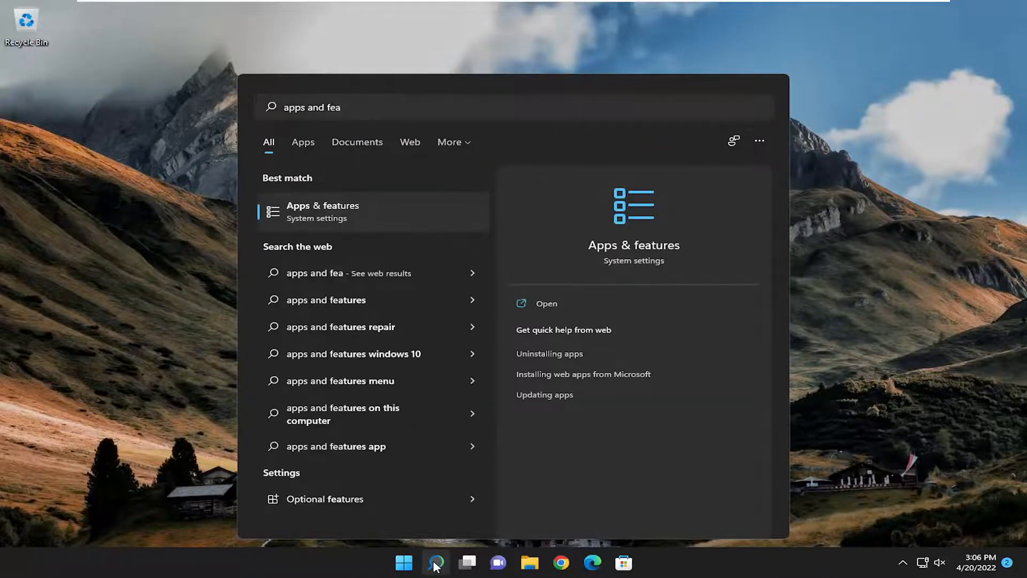
# Step: Go to Apps & features and bring up the options menu for Alarms & Clock
pyautogui.click(322, 211)
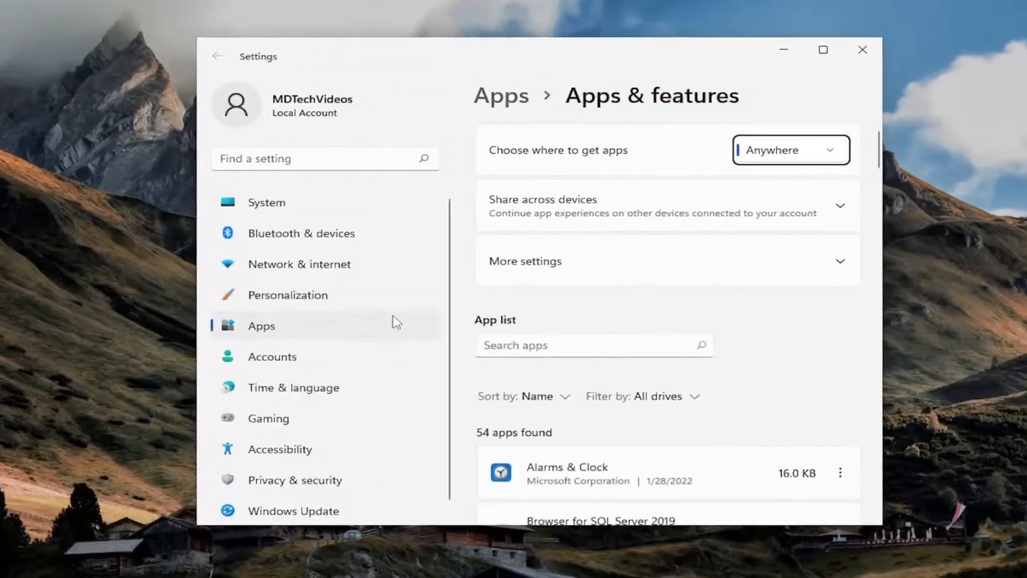
pyautogui.scroll(-3)
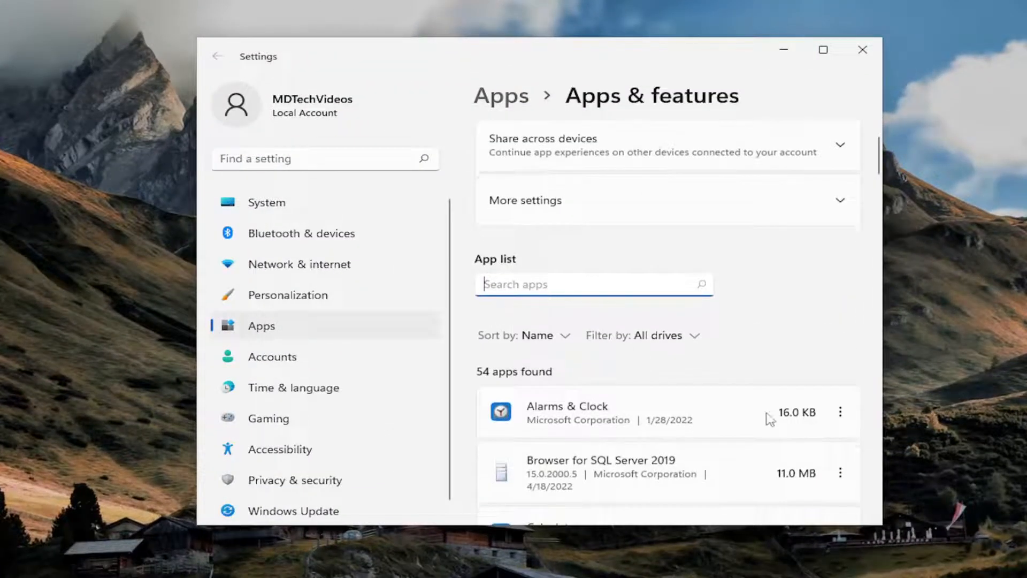
pyautogui.click(841, 411)
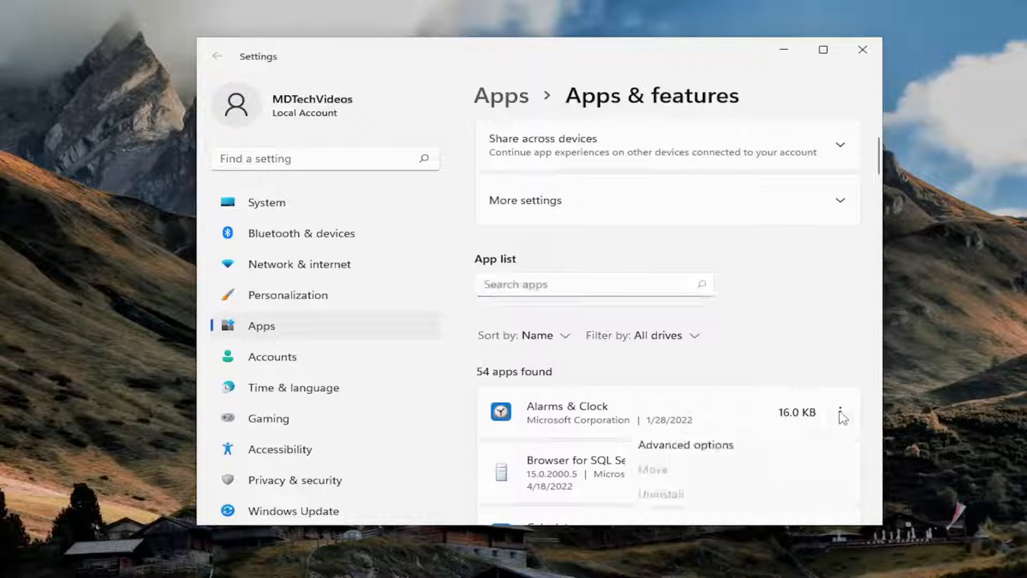
pyautogui.moveTo(685, 451)
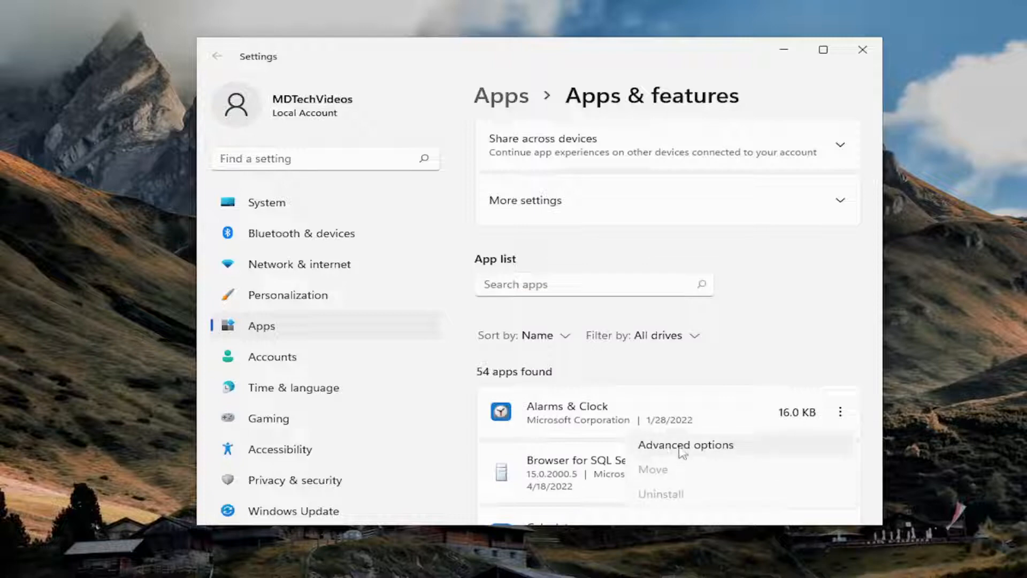
# Step: Repair Alarms & Clock from its Advanced options Reset section, keeping its data
pyautogui.click(685, 444)
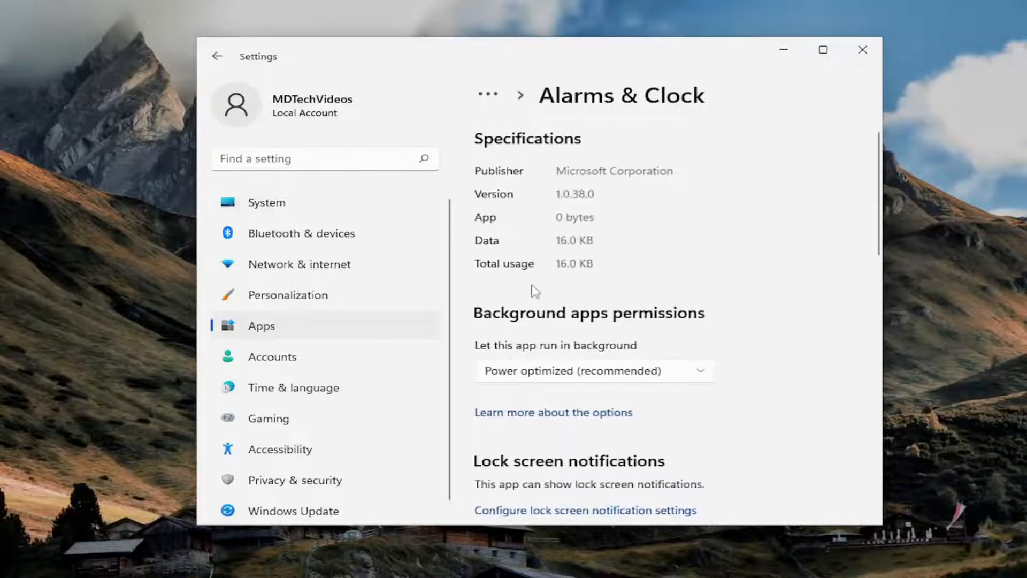
pyautogui.scroll(-3)
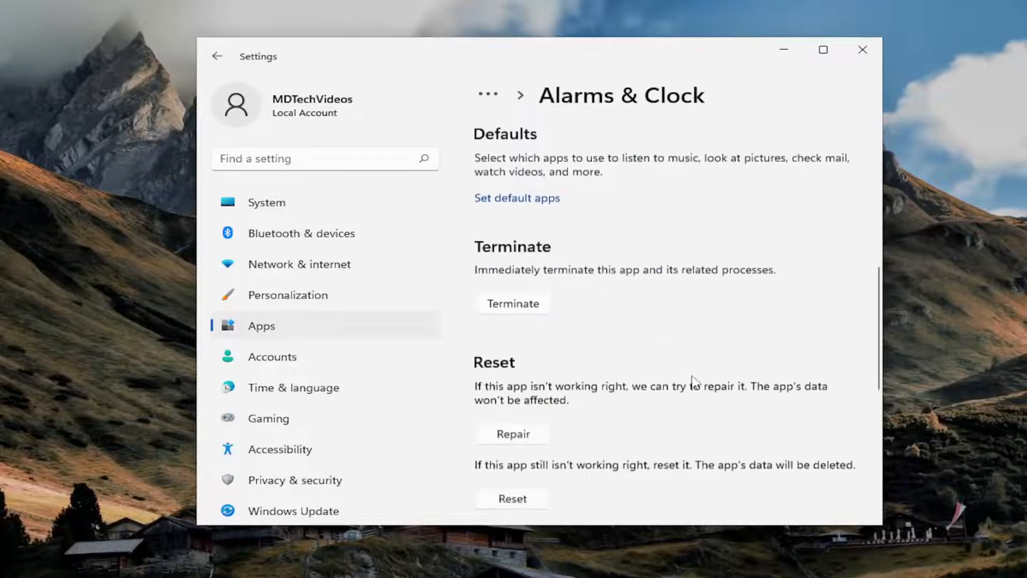
pyautogui.scroll(-3)
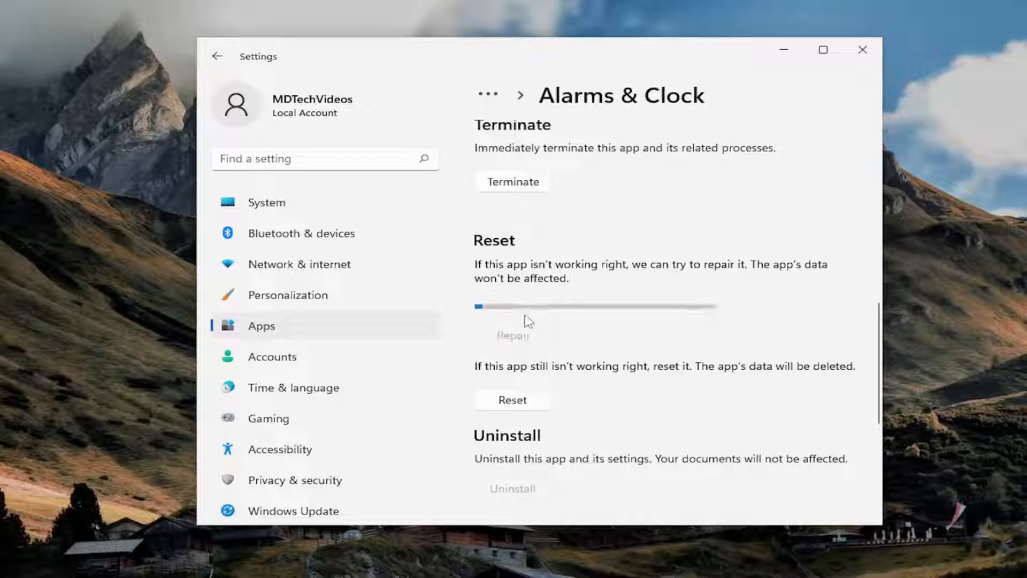
pyautogui.click(512, 312)
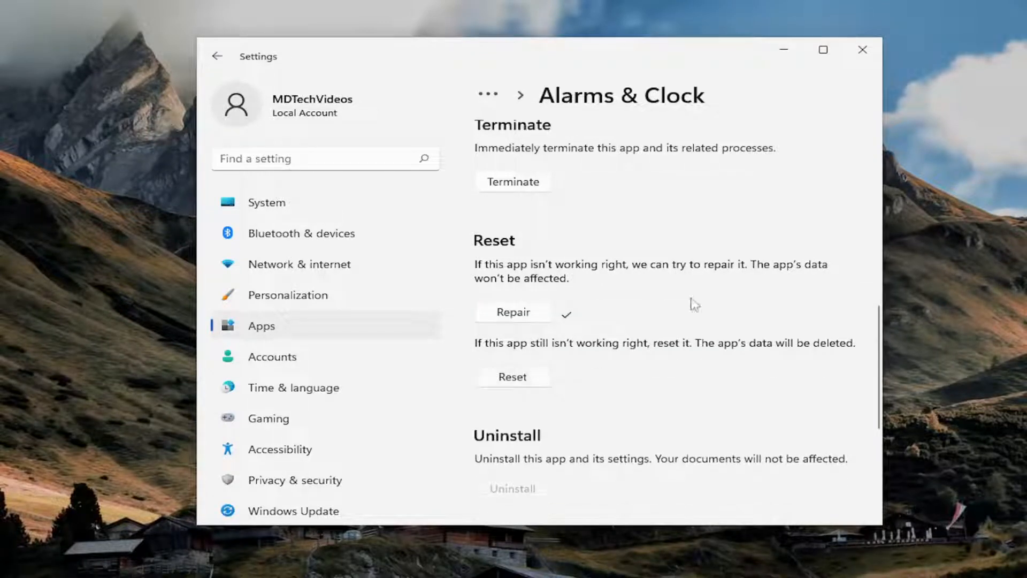
pyautogui.scroll(-3)
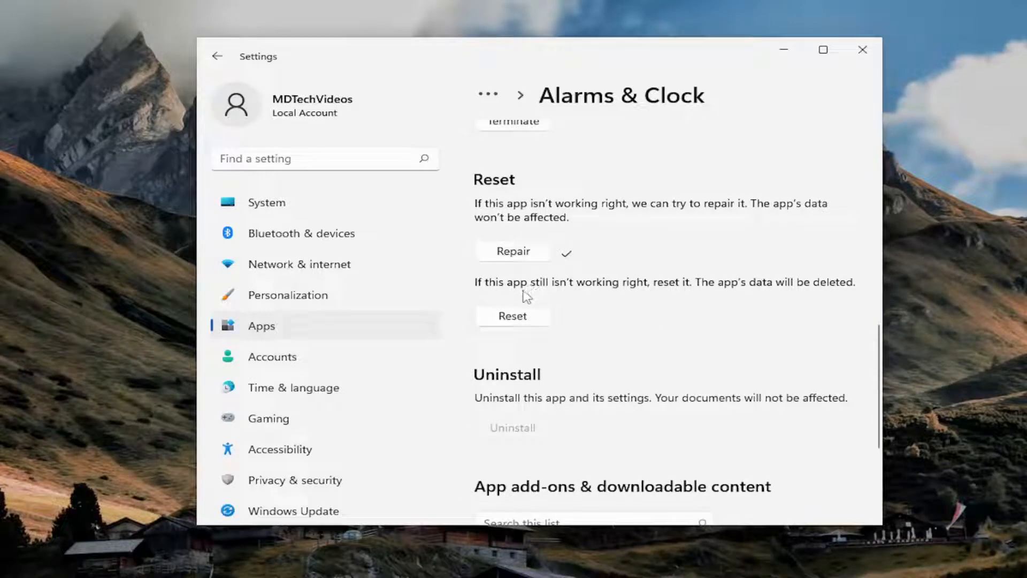
pyautogui.moveTo(500, 319)
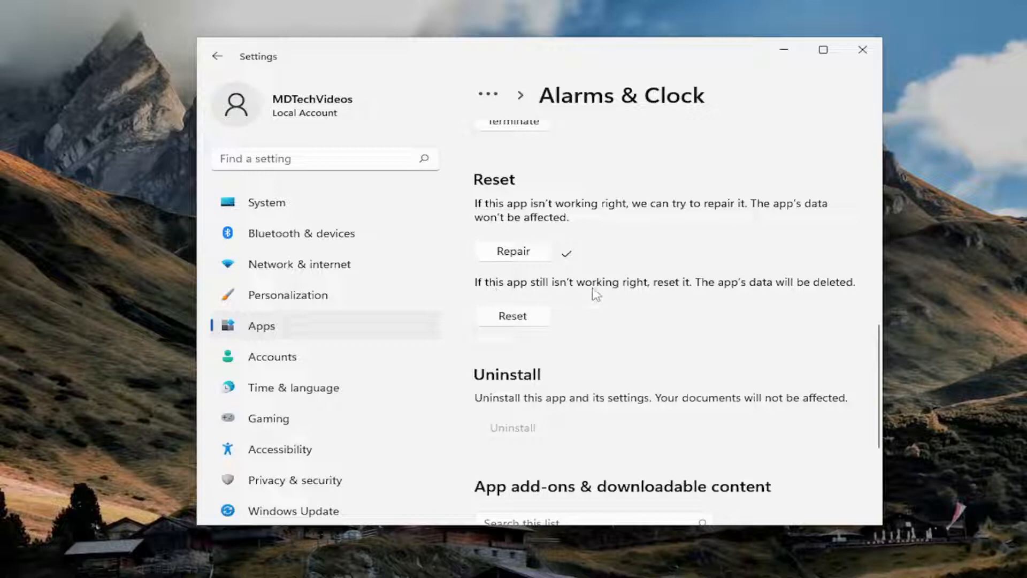
pyautogui.moveTo(836, 302)
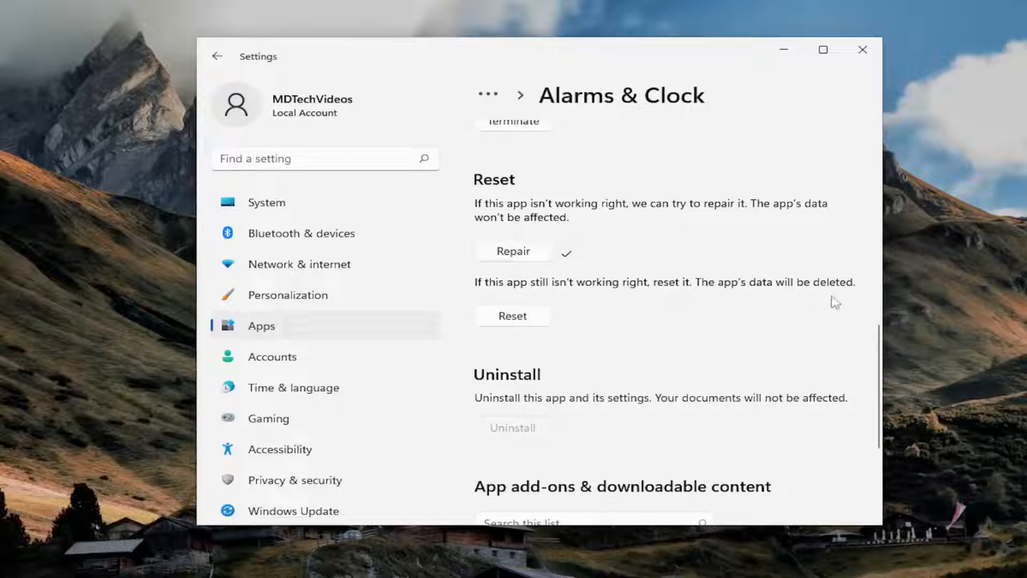
# Step: Reset the Alarms & Clock app and return to the installed apps list
pyautogui.click(513, 316)
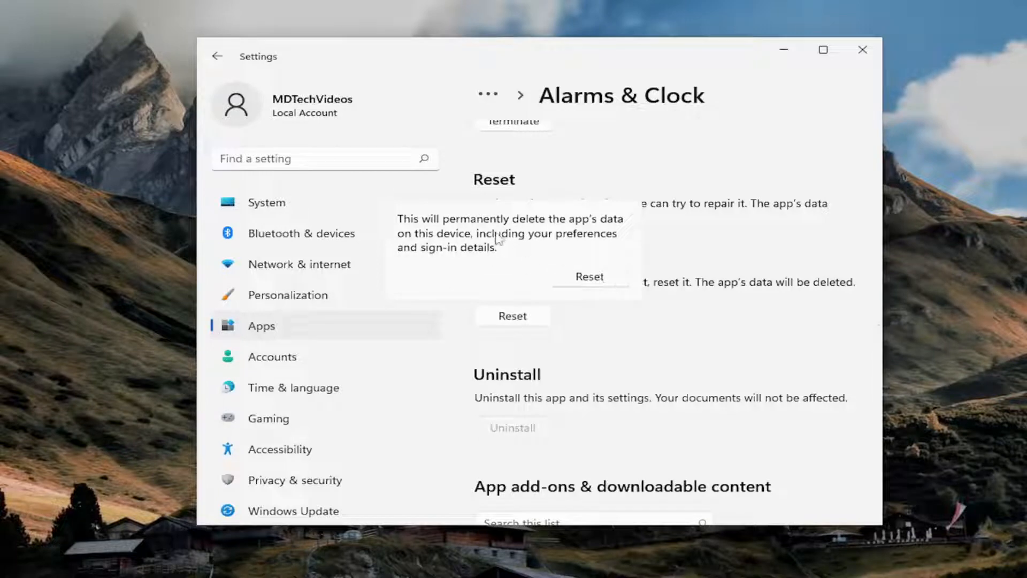
pyautogui.moveTo(483, 250)
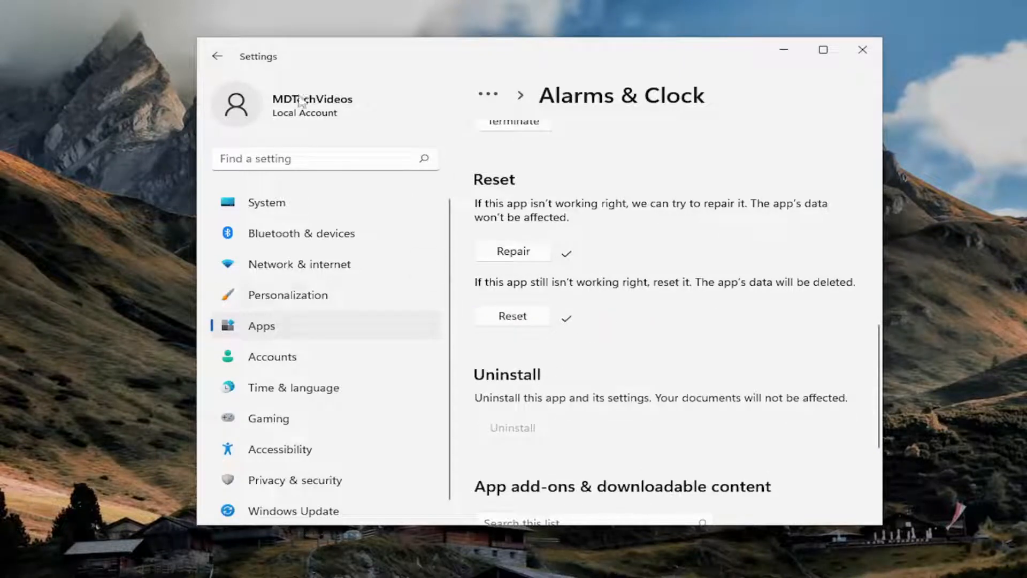
pyautogui.click(217, 57)
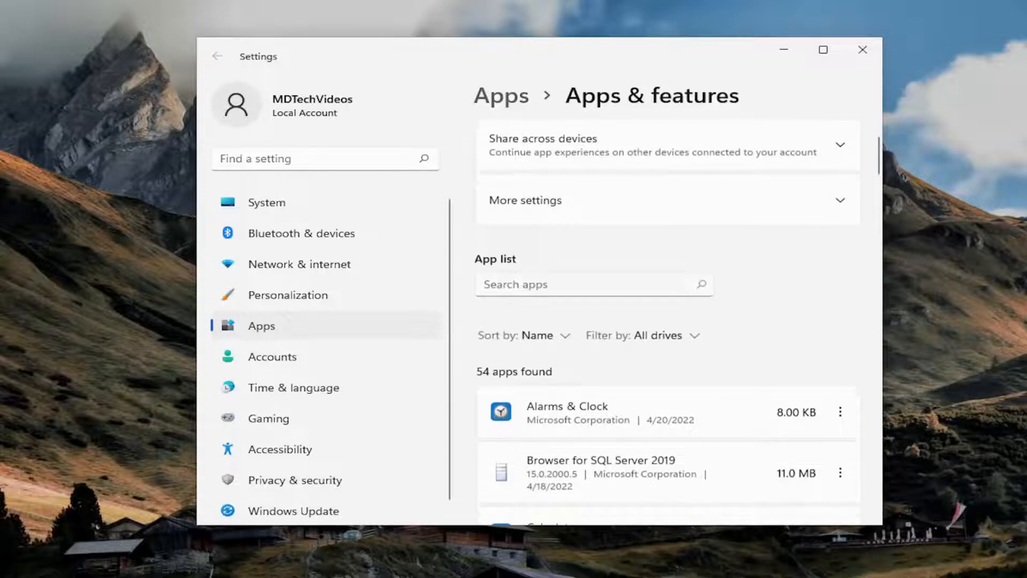
# Step: Filter the app list to "xbox" and bring up the Xbox app's options menu
pyautogui.write('xbox')
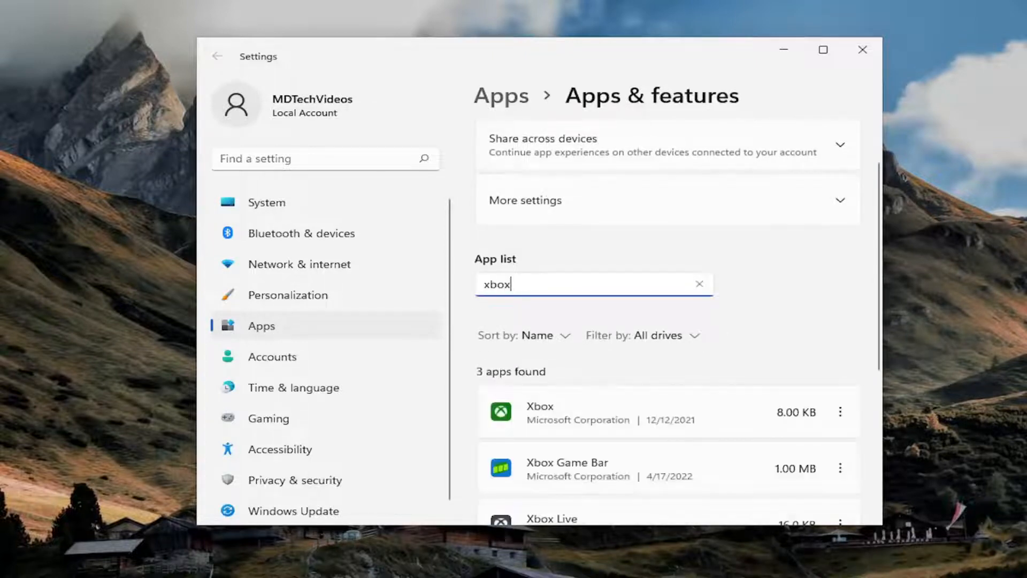
pyautogui.scroll(-3)
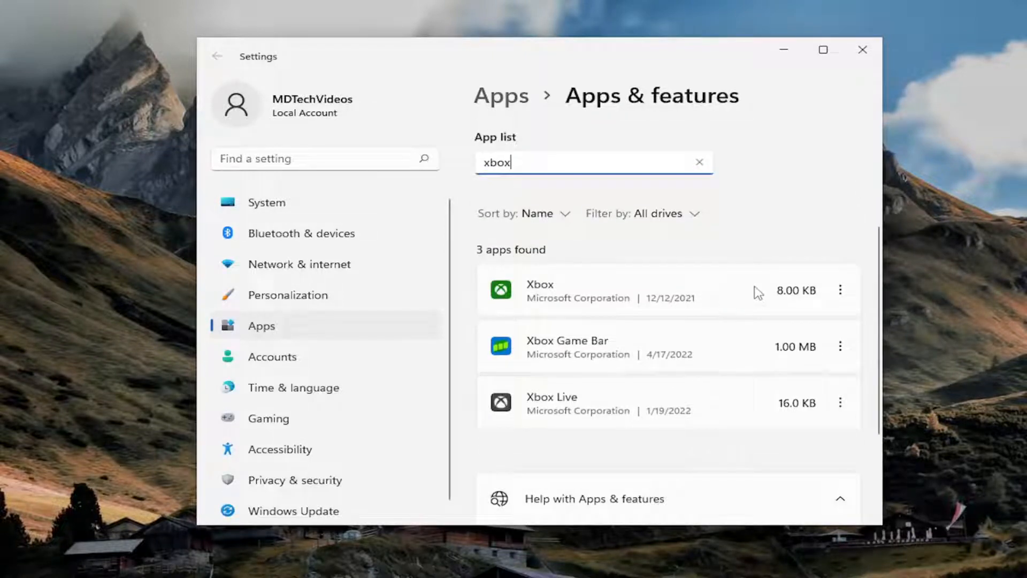
pyautogui.click(841, 290)
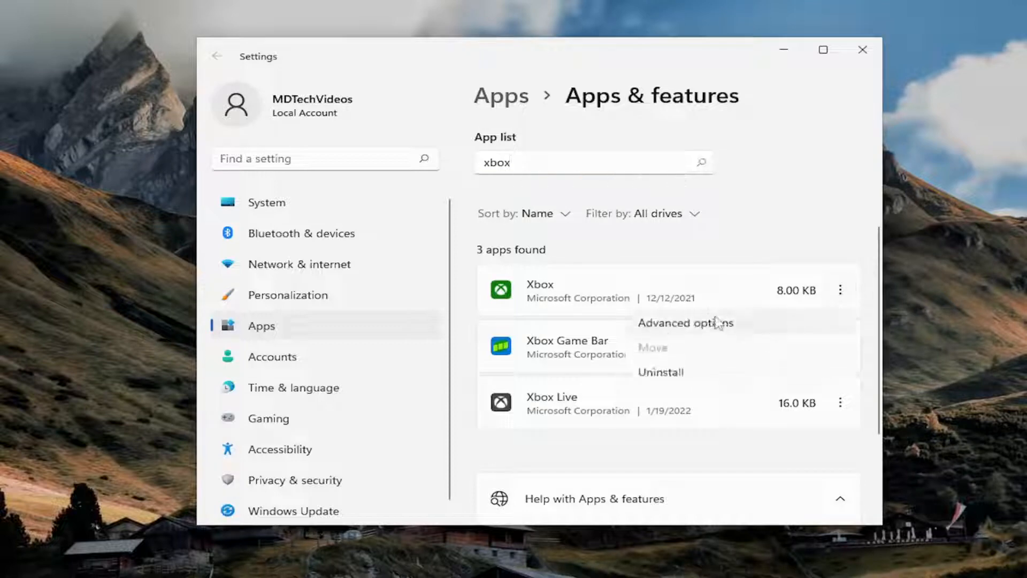
# Step: Repair the Xbox app from its Advanced options Reset section, keeping its data
pyautogui.click(684, 322)
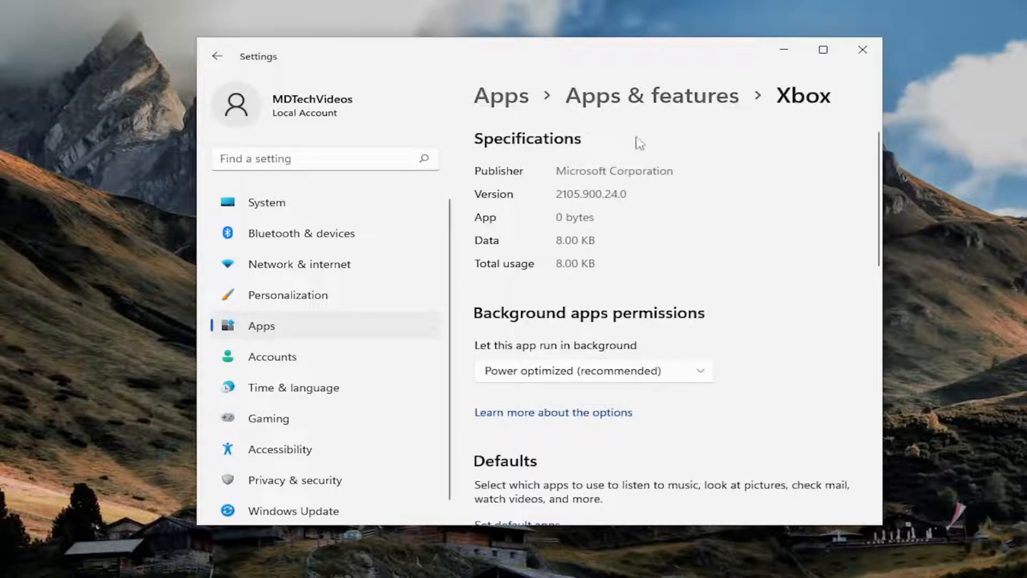
pyautogui.scroll(-3)
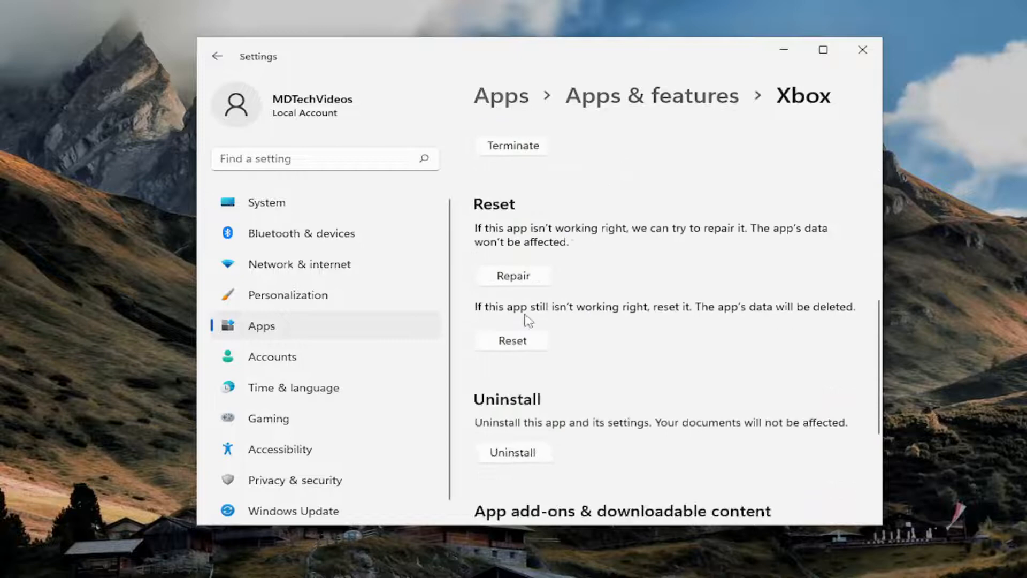
pyautogui.click(514, 274)
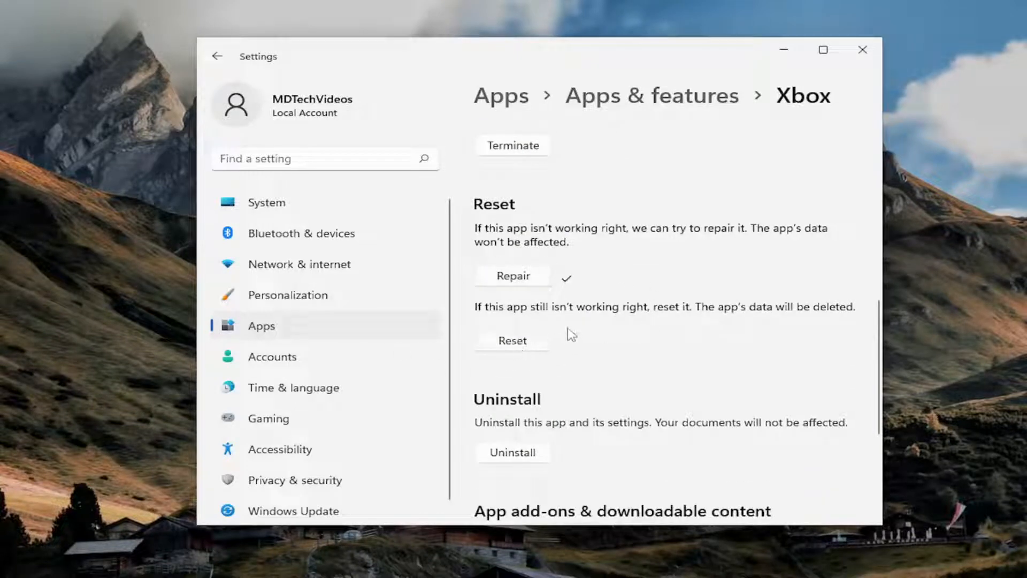
pyautogui.moveTo(650, 166)
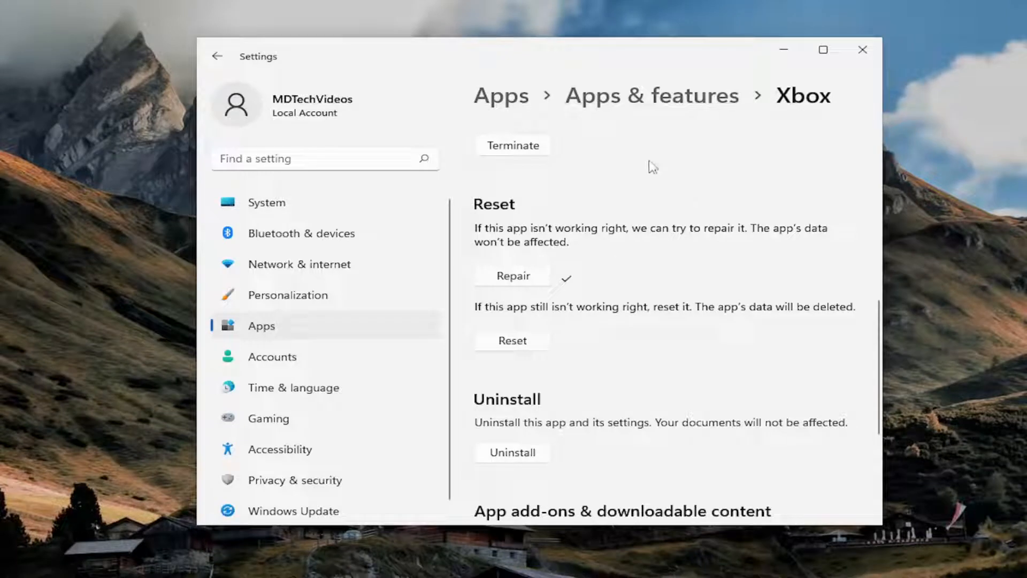
pyautogui.moveTo(597, 285)
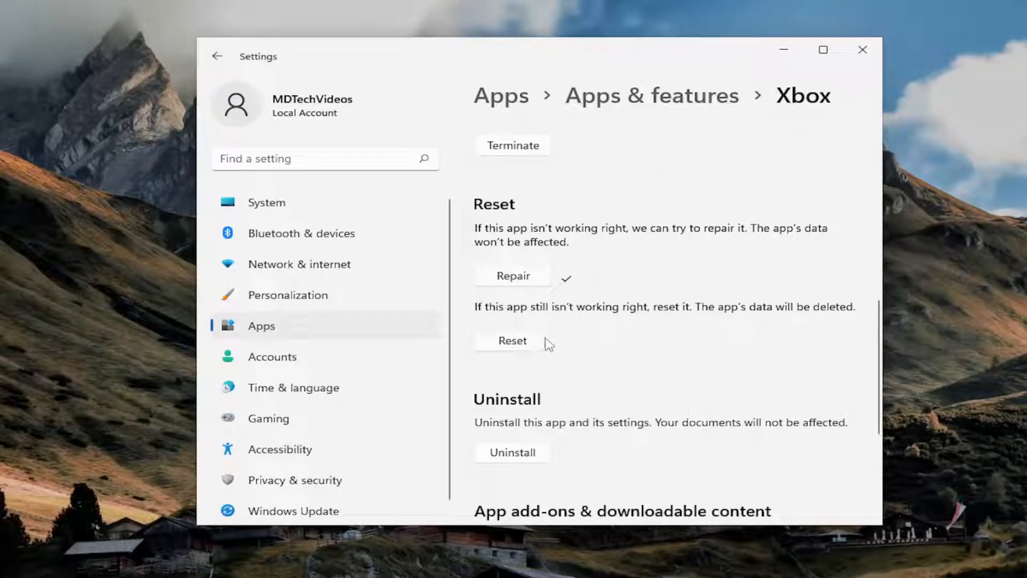
# Step: Reset the Xbox app, deleting its data, and minimize Settings to show the desktop
pyautogui.click(511, 340)
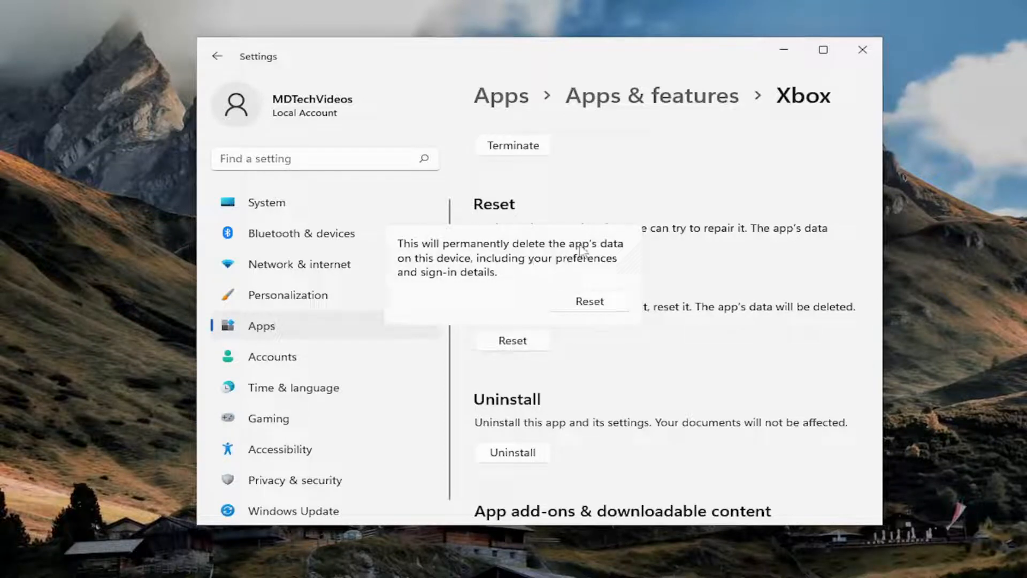
pyautogui.moveTo(546, 268)
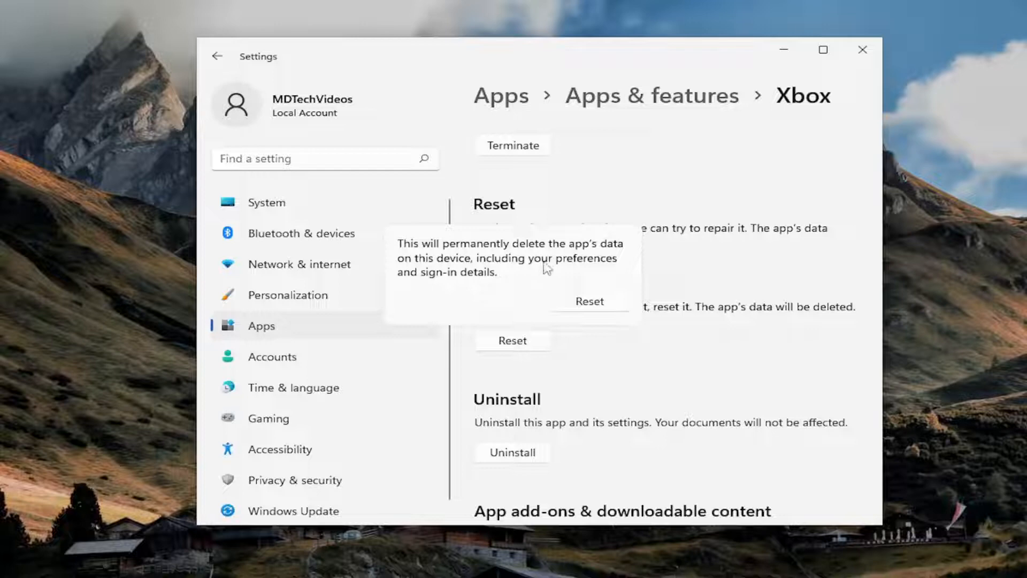
pyautogui.moveTo(626, 297)
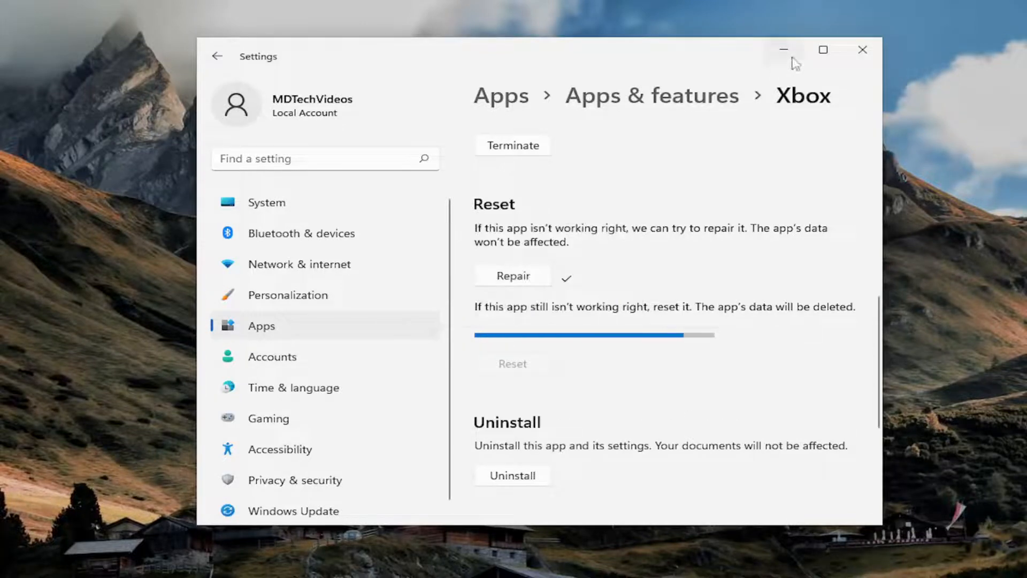
pyautogui.click(783, 49)
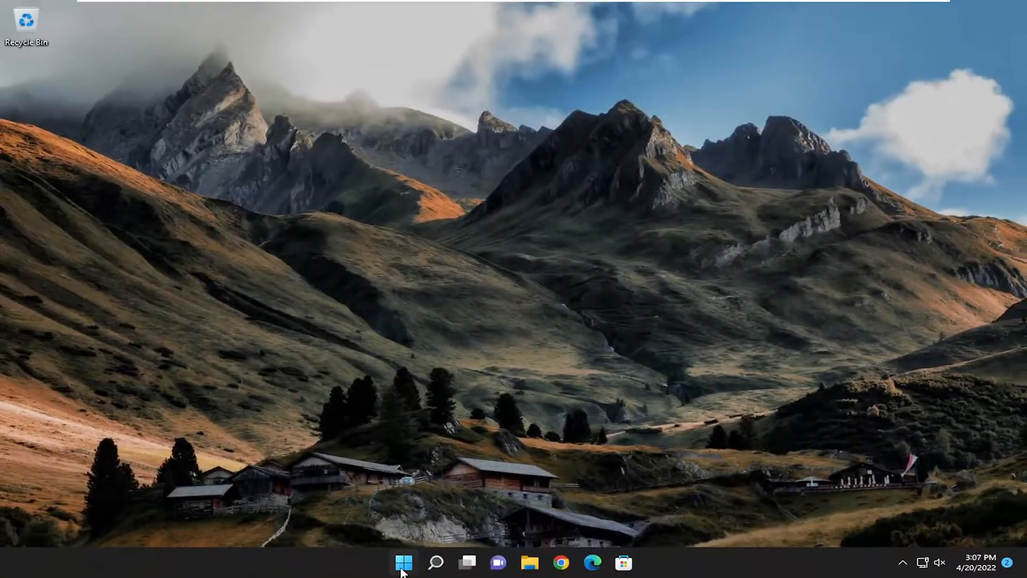